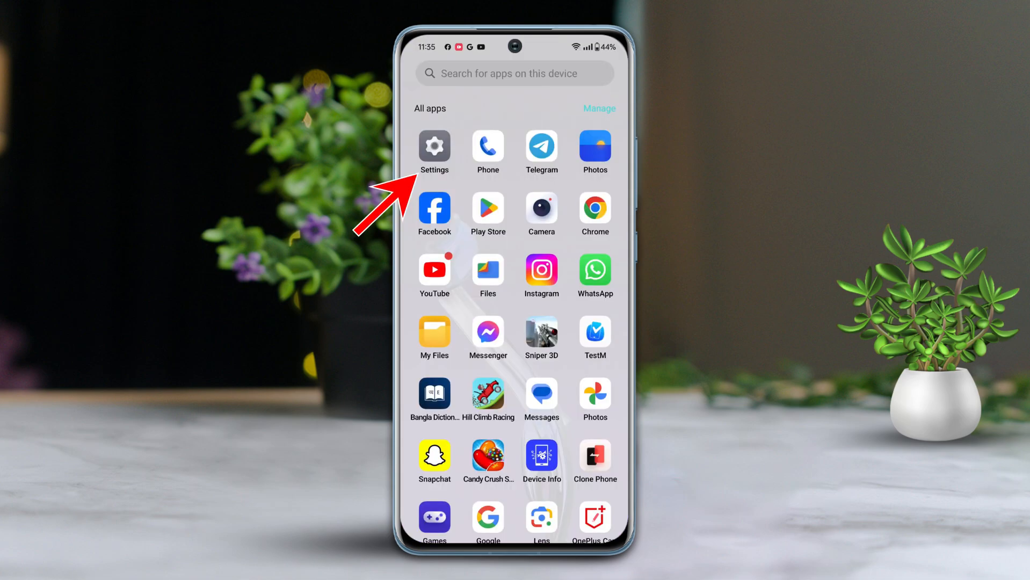
Switch on Wi-Fi scan throttling in Developer Options under Additional settings
click(434, 148)
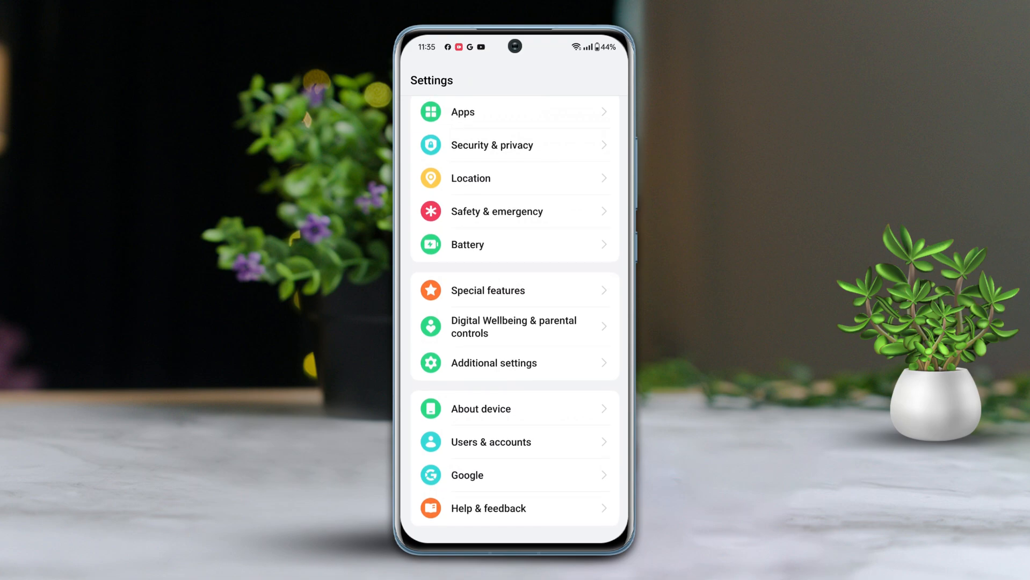
click(492, 363)
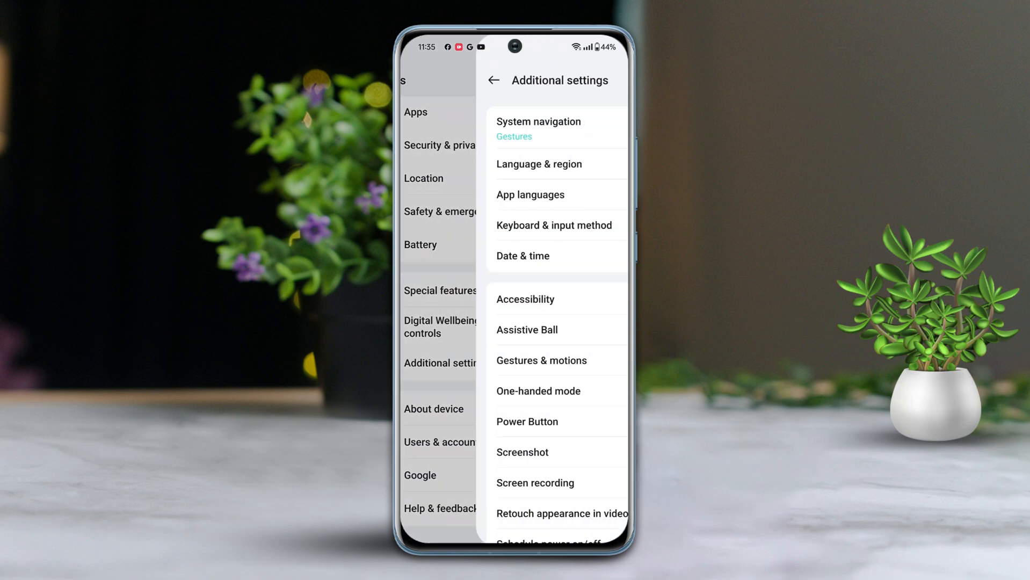
scroll(down, 3)
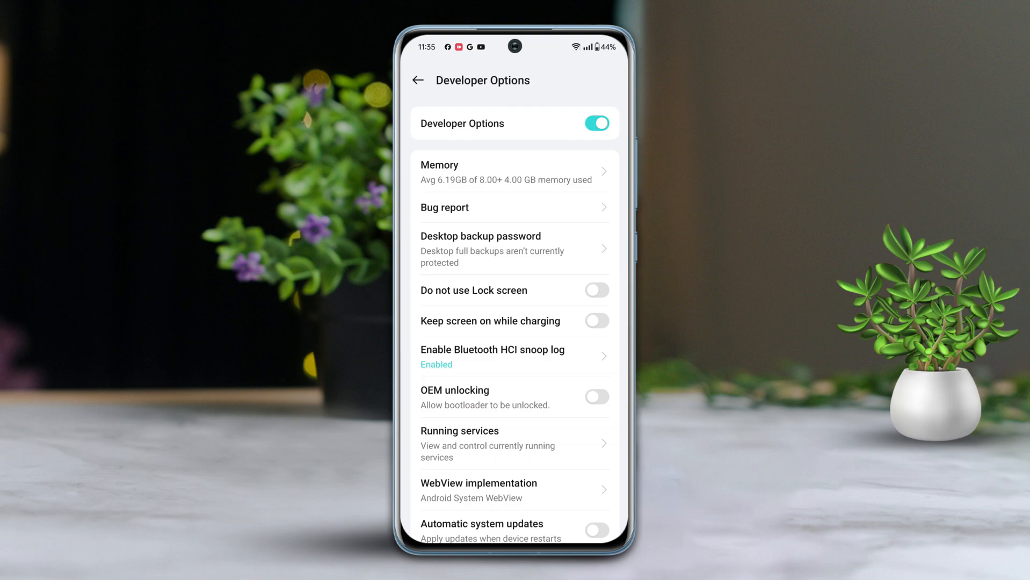
scroll(down, 3)
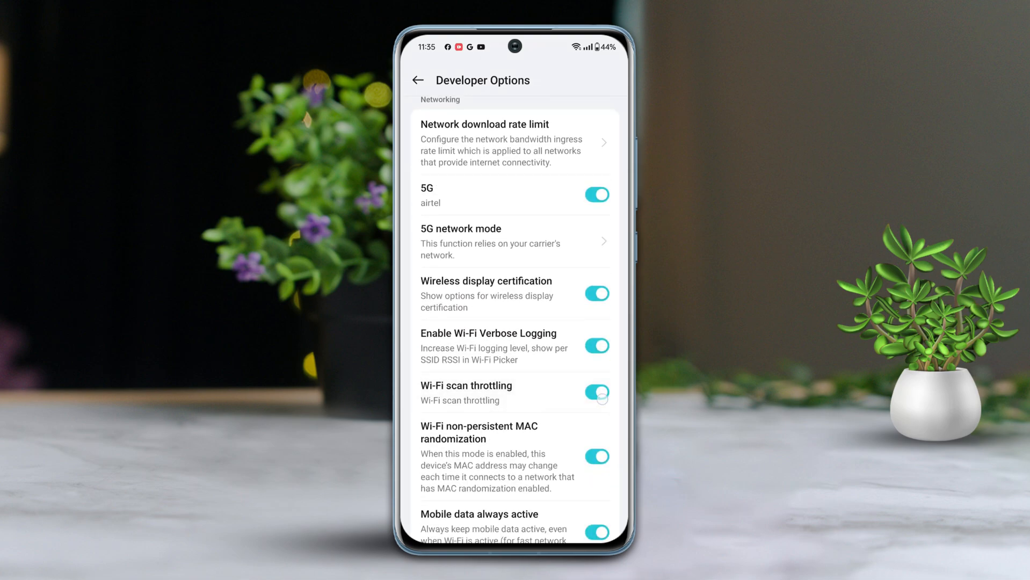
click(595, 391)
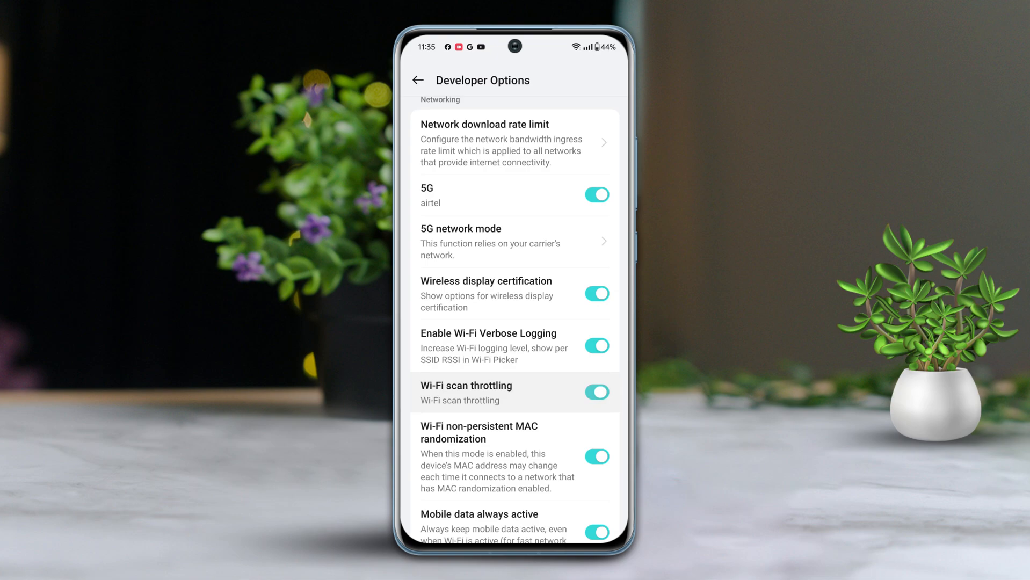
click(596, 392)
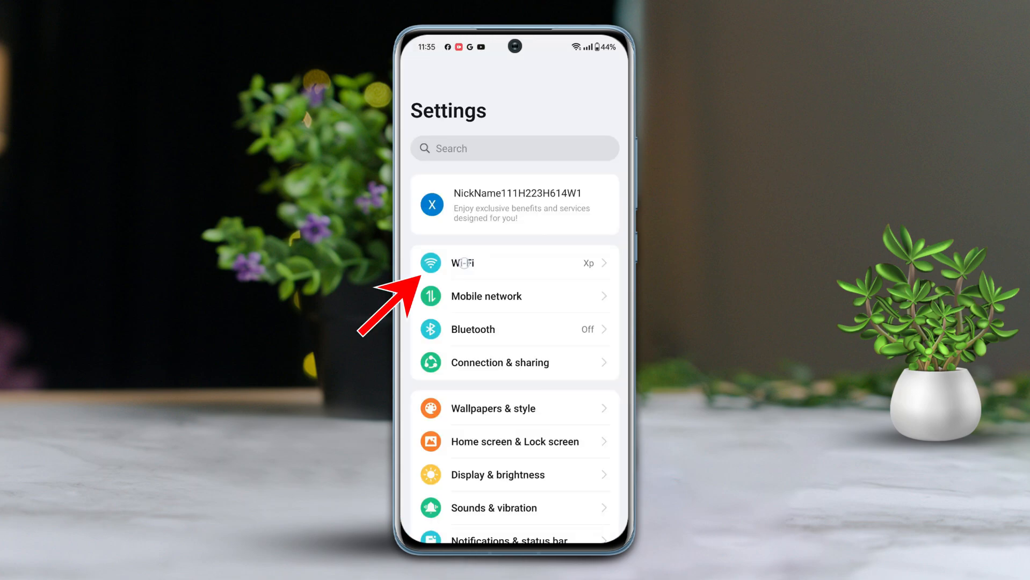
Forget and remove the saved Xp Wi-Fi network, then close all recent apps
click(462, 262)
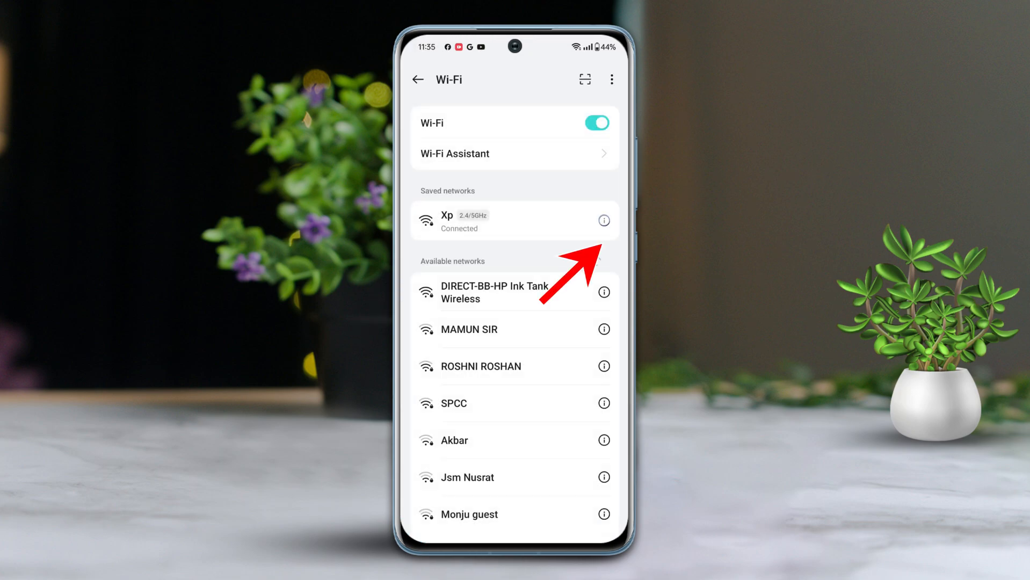
click(603, 220)
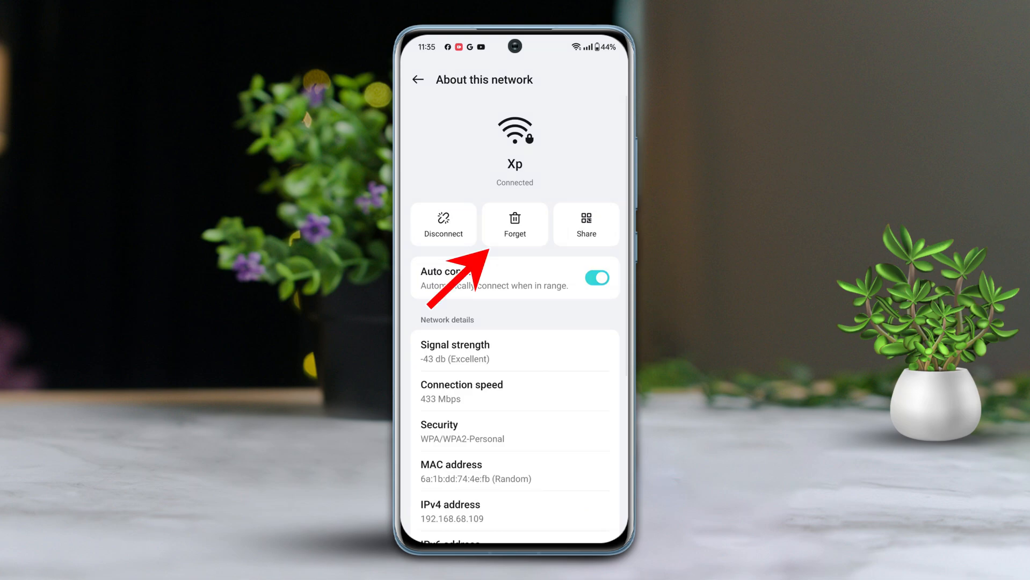
click(515, 224)
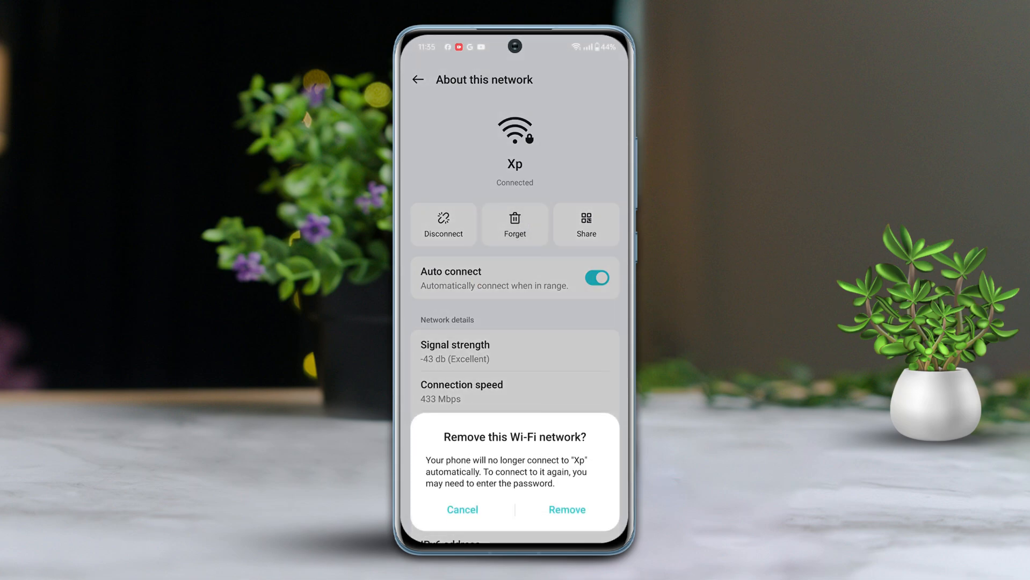
click(462, 509)
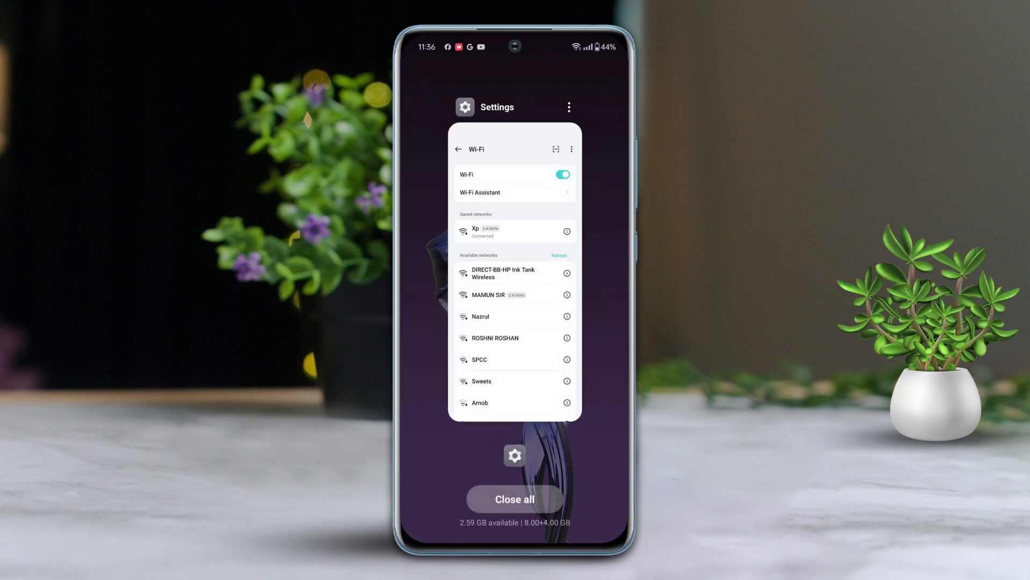
click(514, 499)
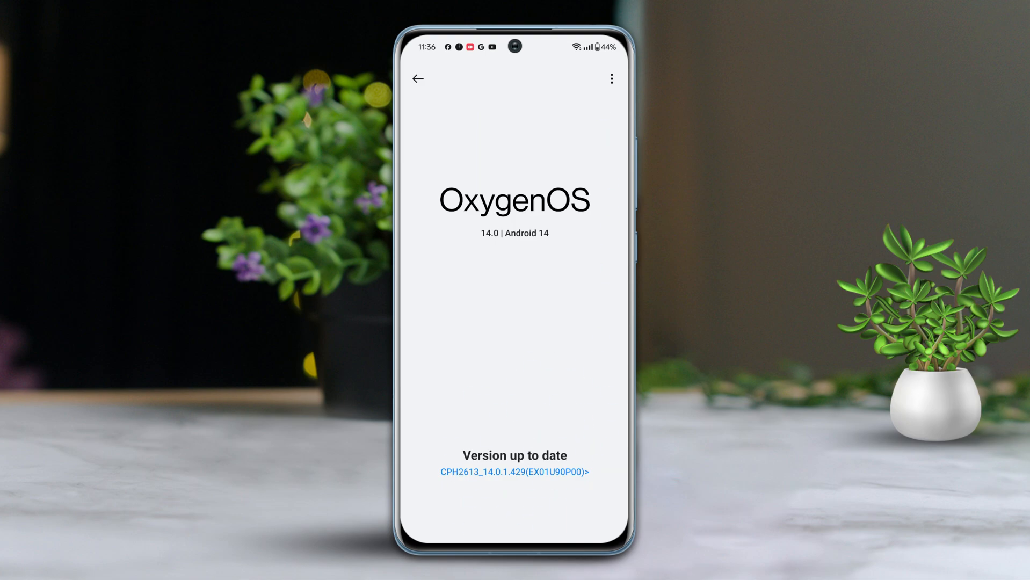
Leave the OxygenOS 14.0 version page after seeing it is up to date
click(418, 78)
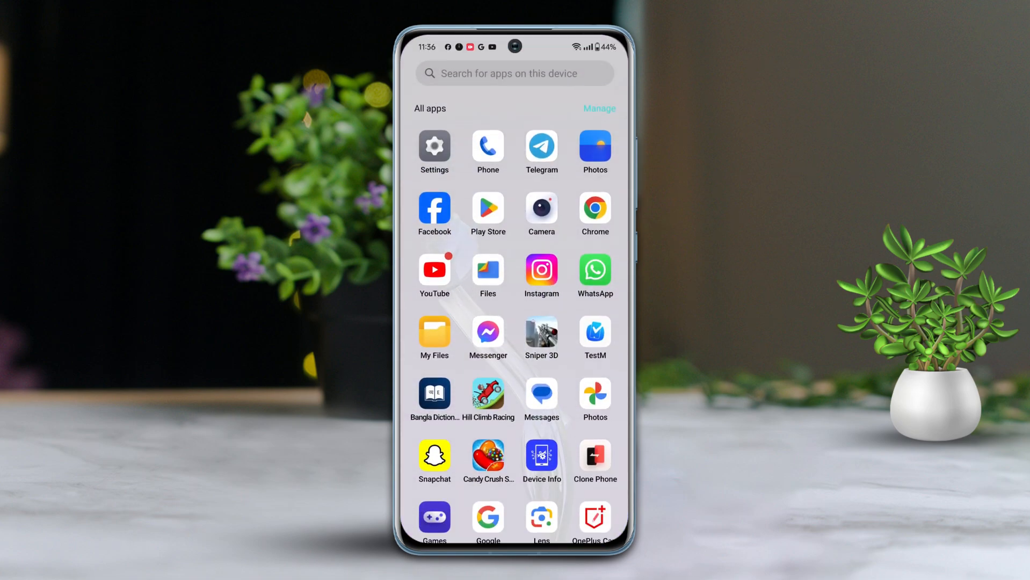
Choose Reset network and Bluetooth settings under Additional settings > Back up and reset > Reset phone
click(434, 146)
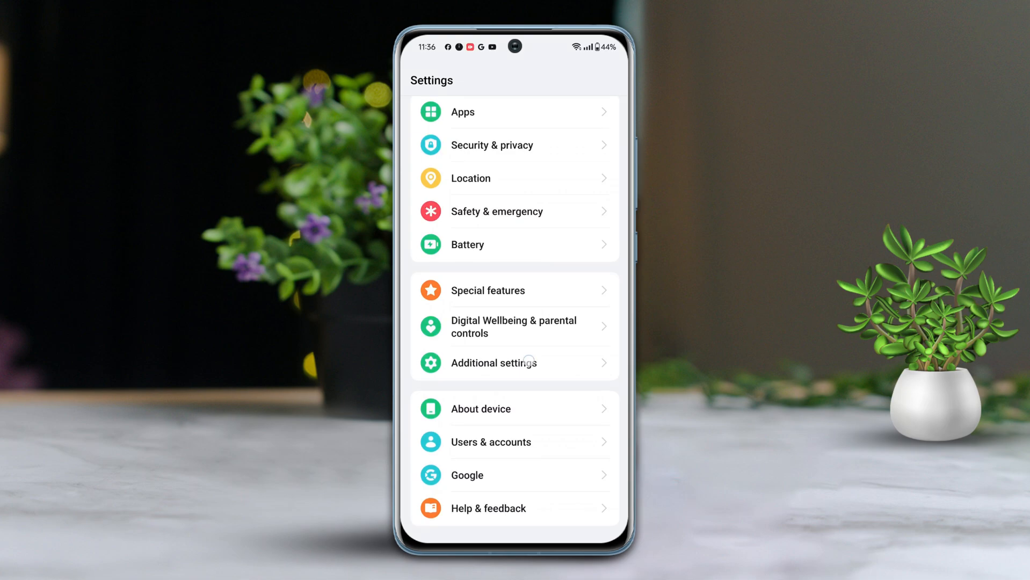
click(499, 362)
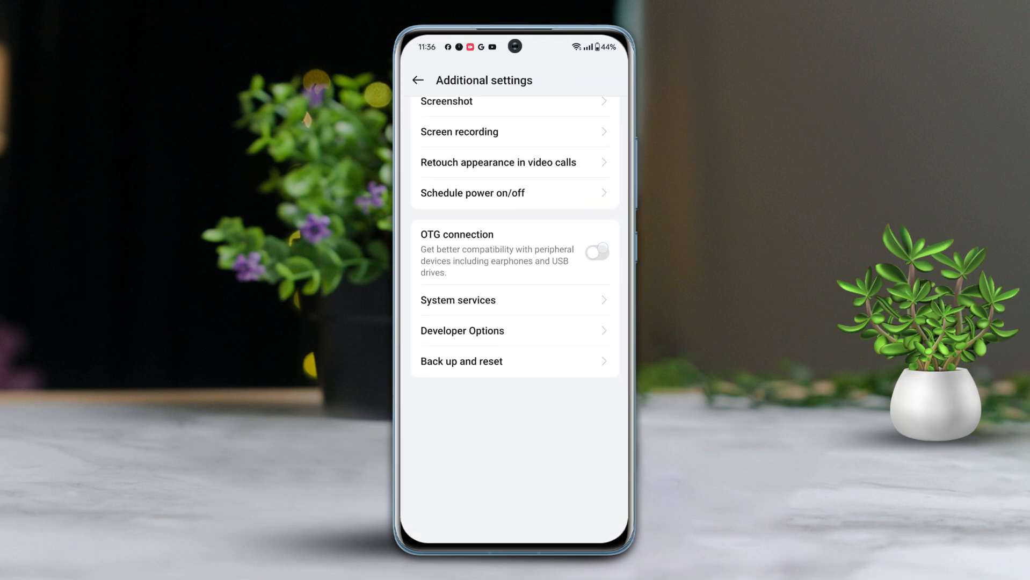
scroll(down, 3)
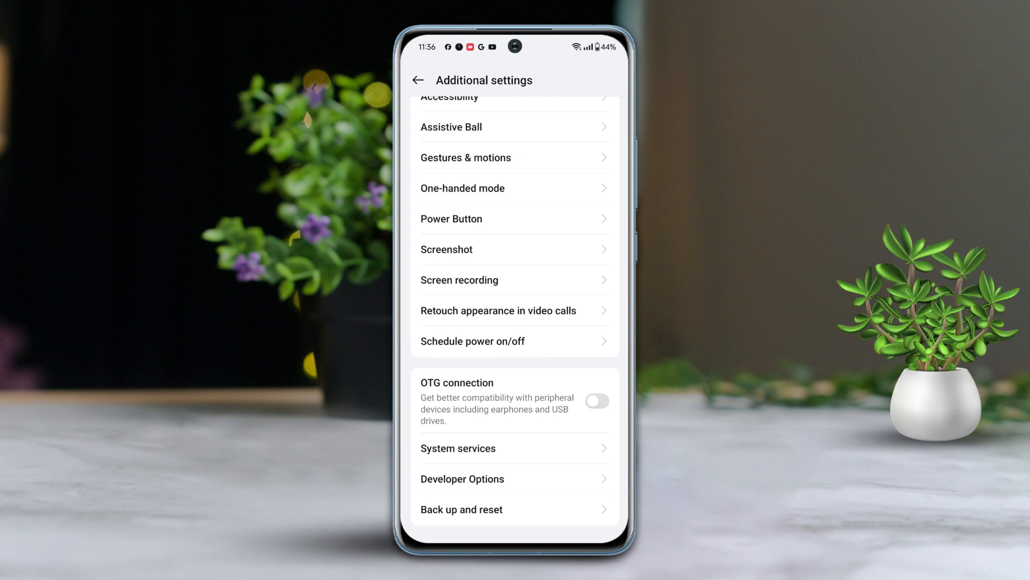
click(461, 509)
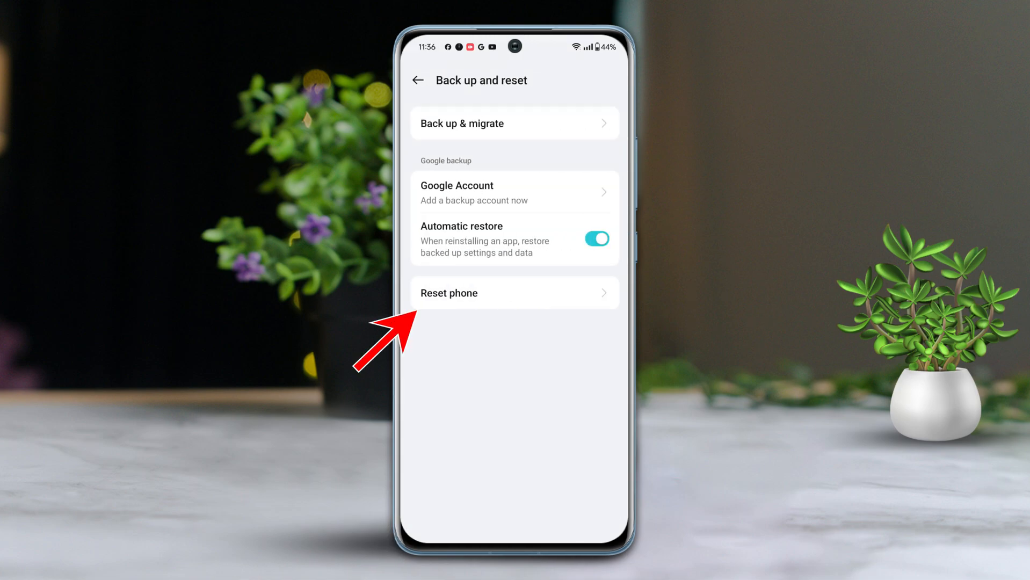
click(515, 292)
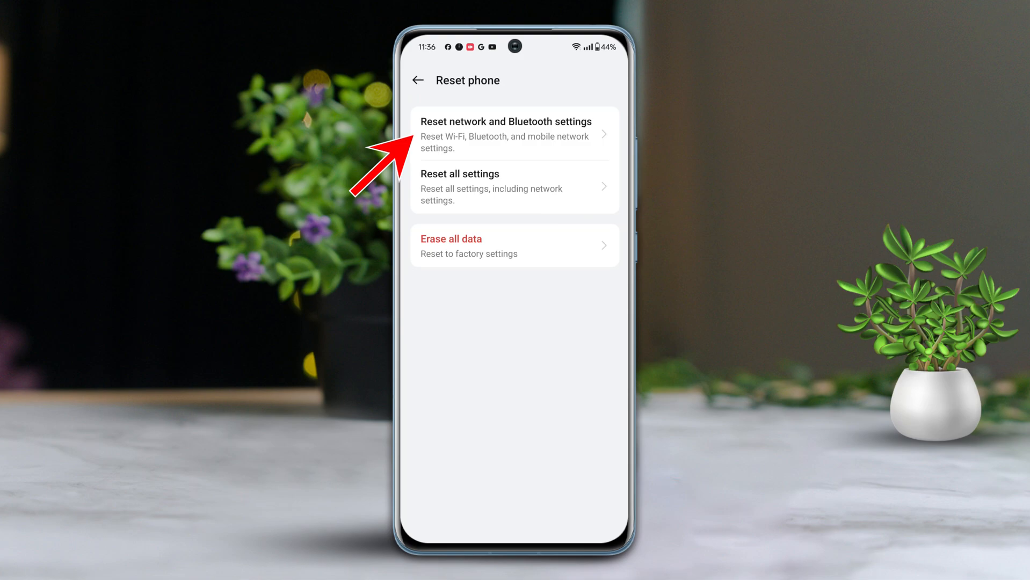
click(506, 121)
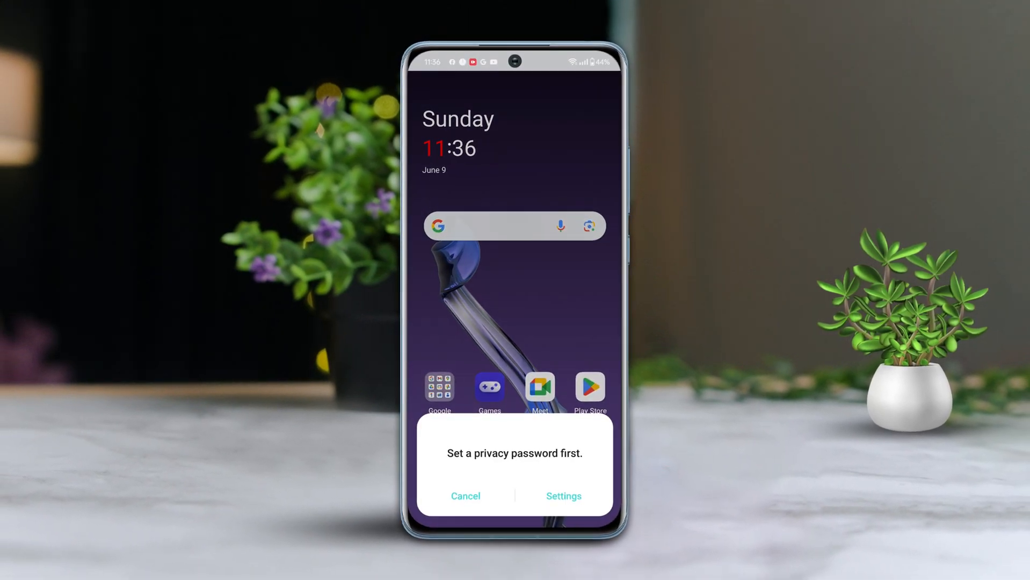
Cancel the 'Set a privacy password first.' dialog
click(466, 495)
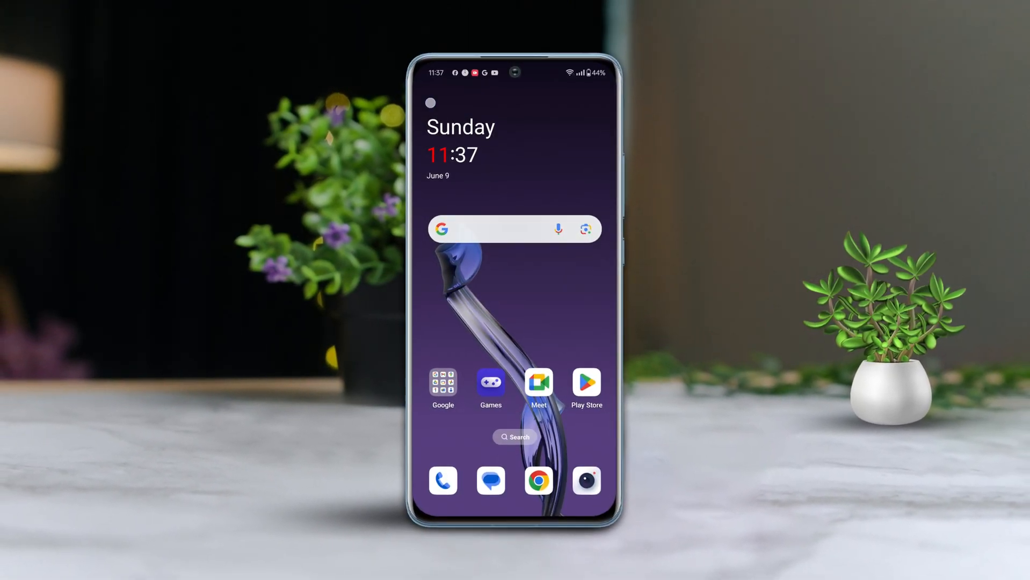